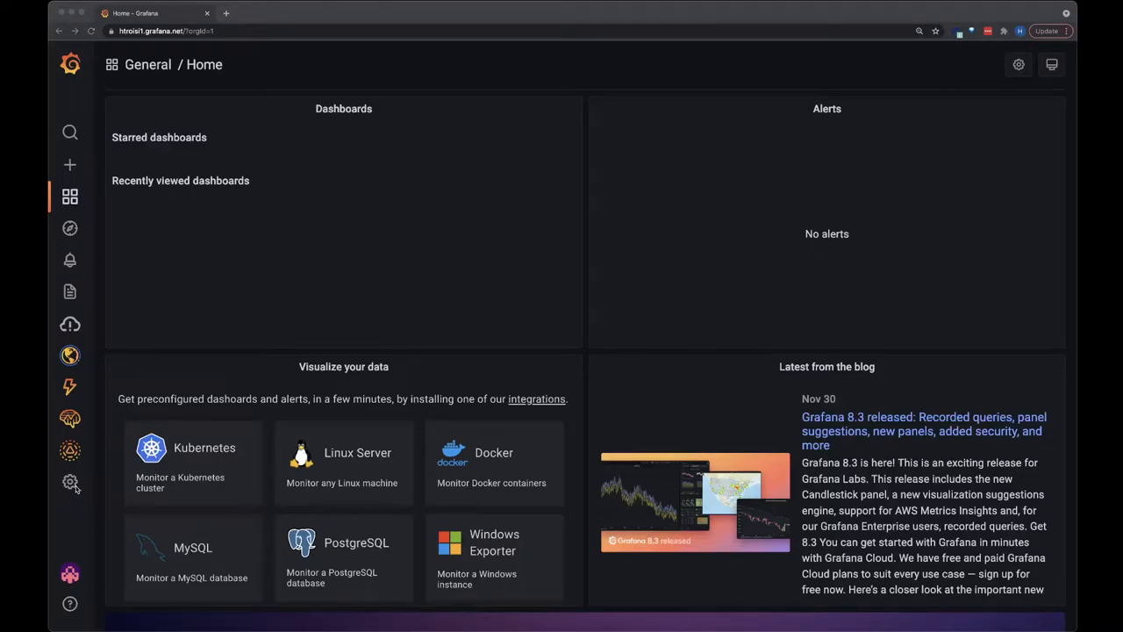
Install the Pixie Grafana Datasource Plugin from grafana.com and confirm it in the plugins list.
click(69, 482)
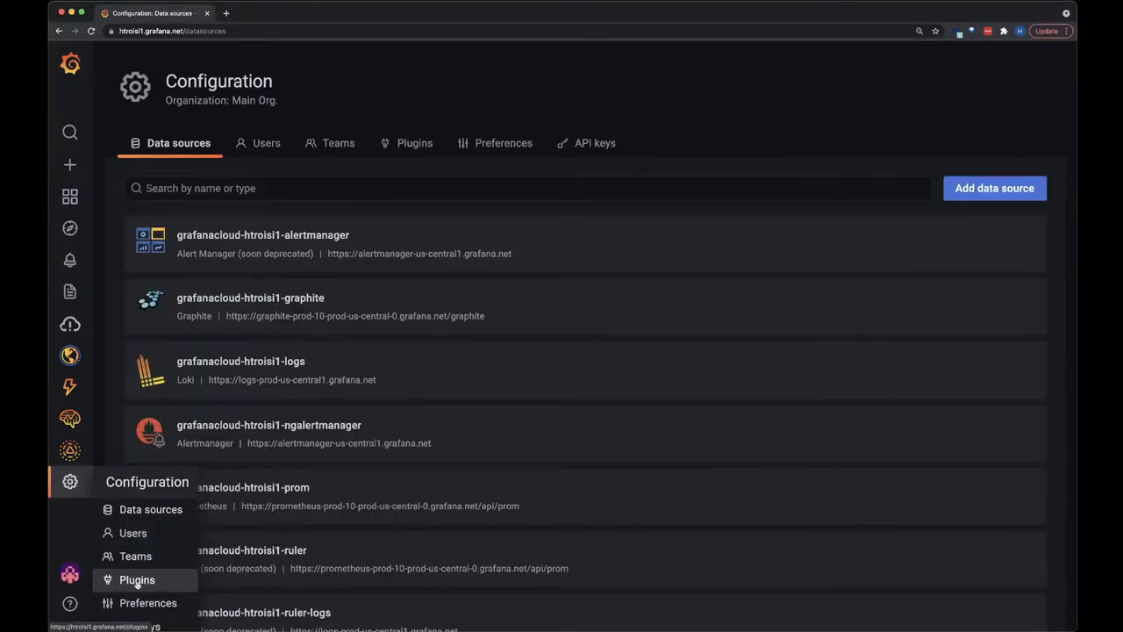
click(139, 579)
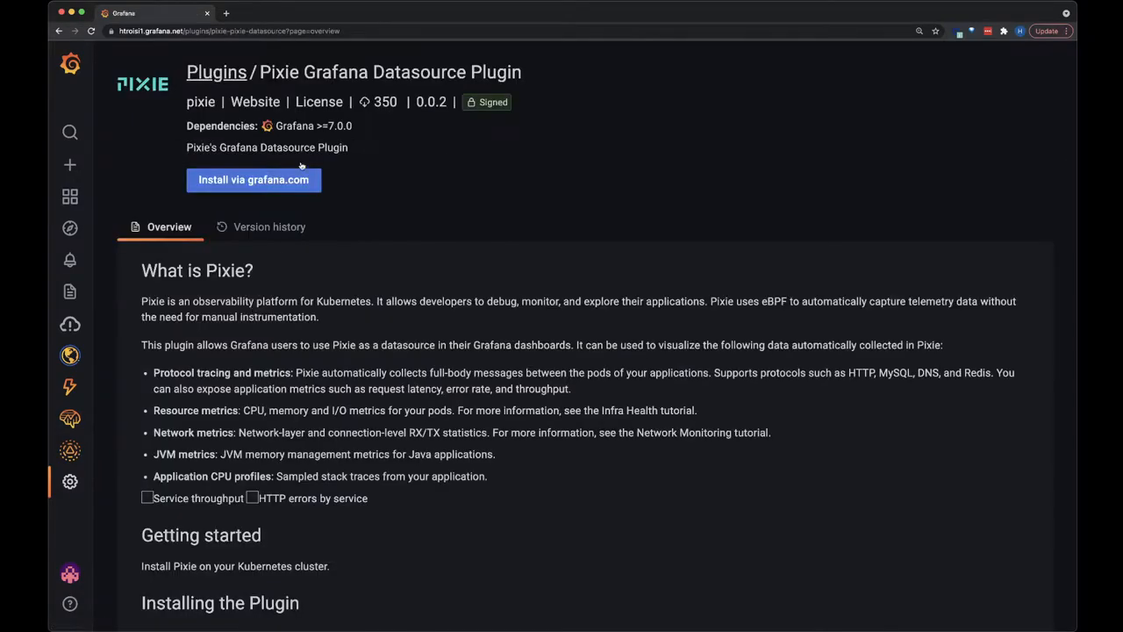
click(253, 180)
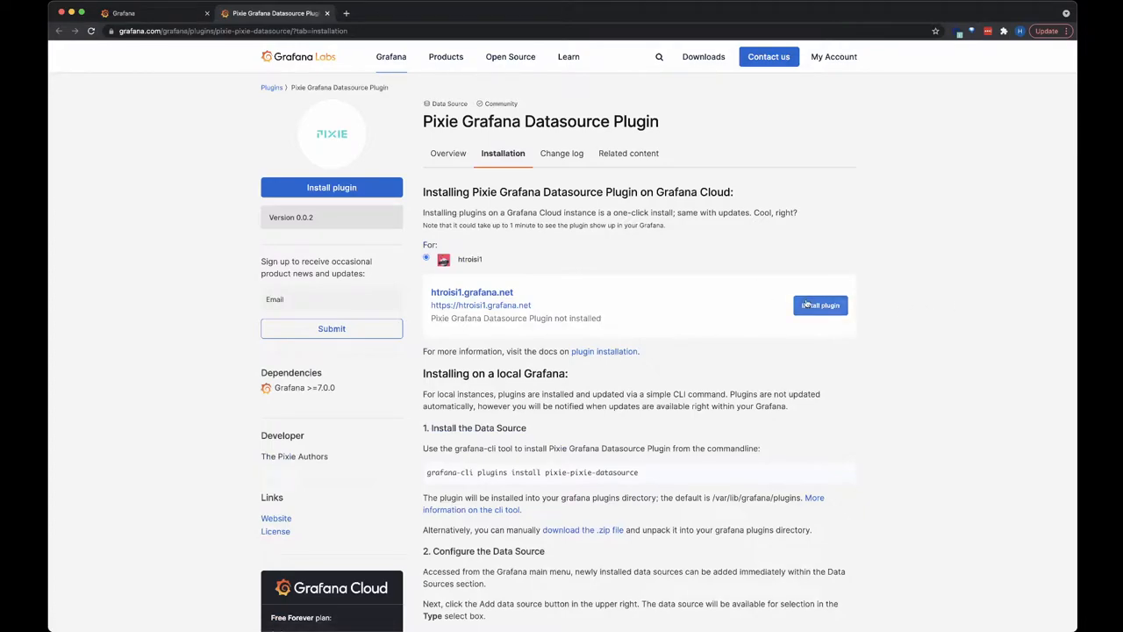
click(819, 304)
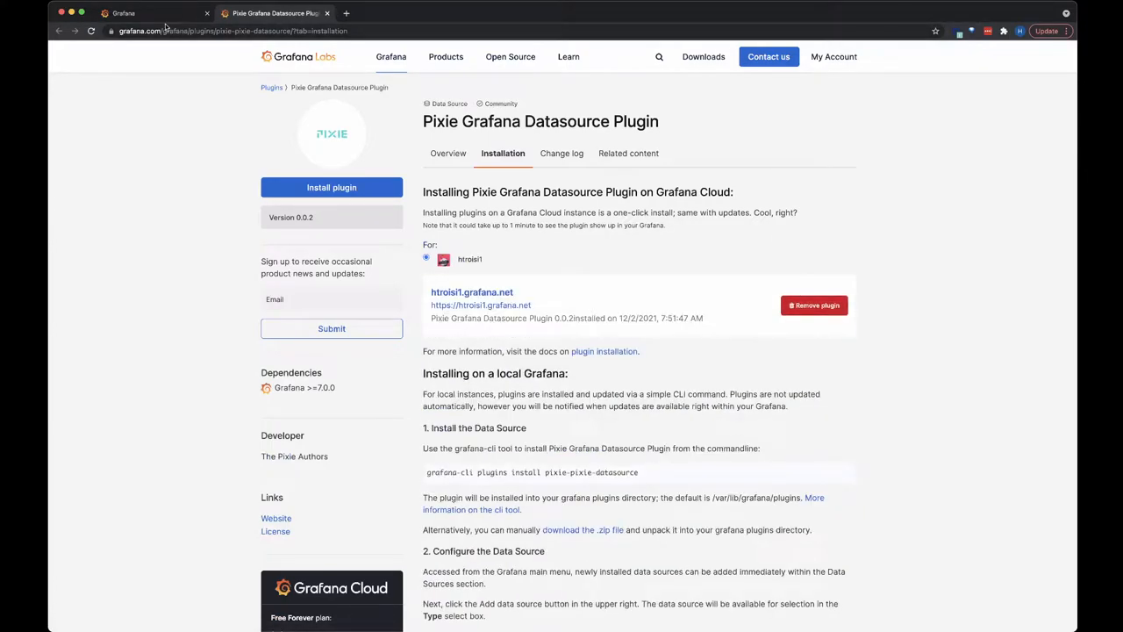
click(122, 13)
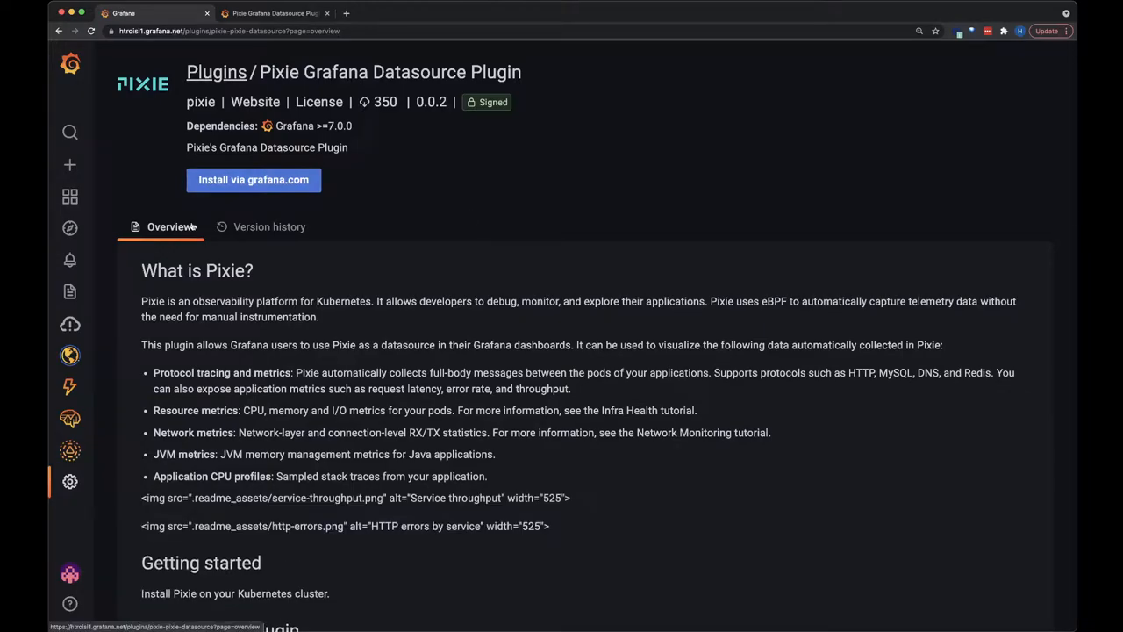
click(69, 482)
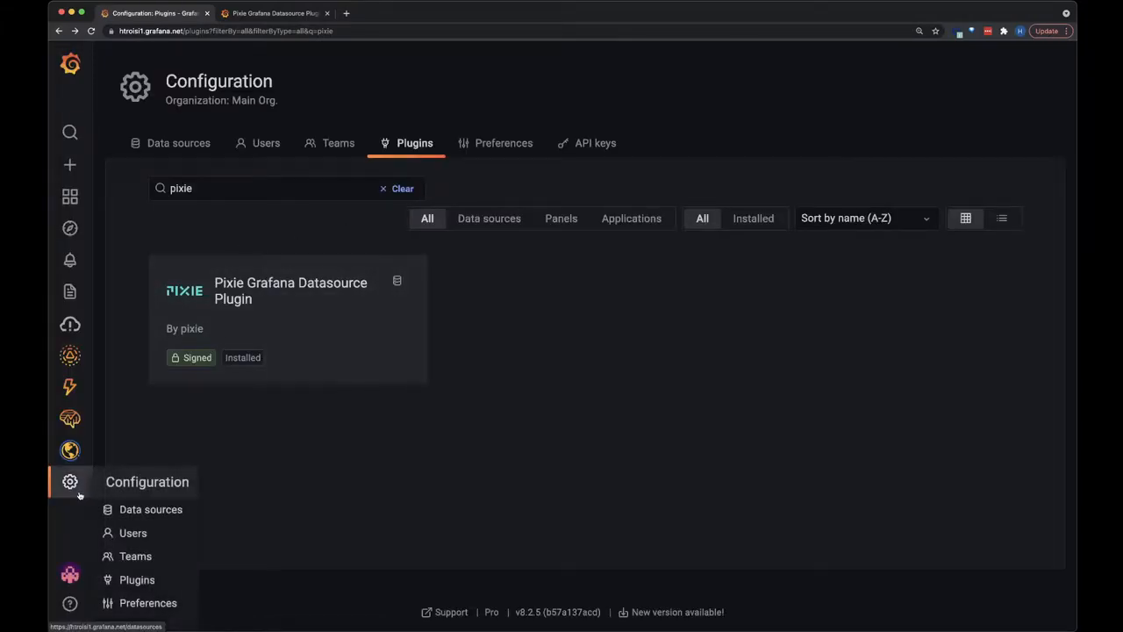
Add a data source filtered by 'pixie', select the Pixie plugin, and focus its API Key field.
click(149, 509)
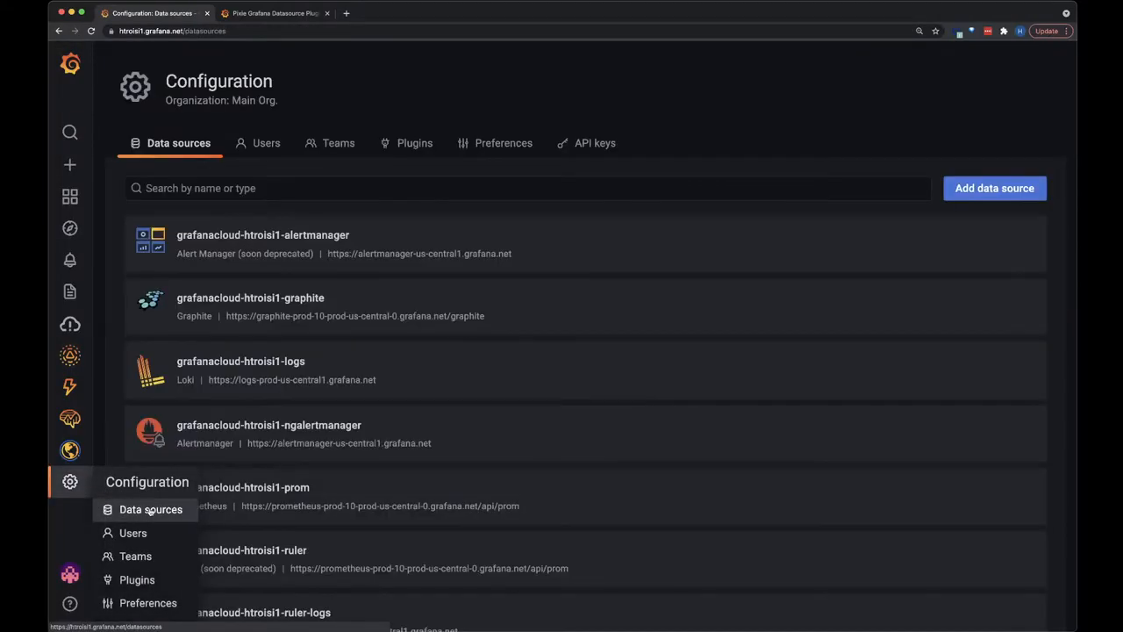
click(995, 188)
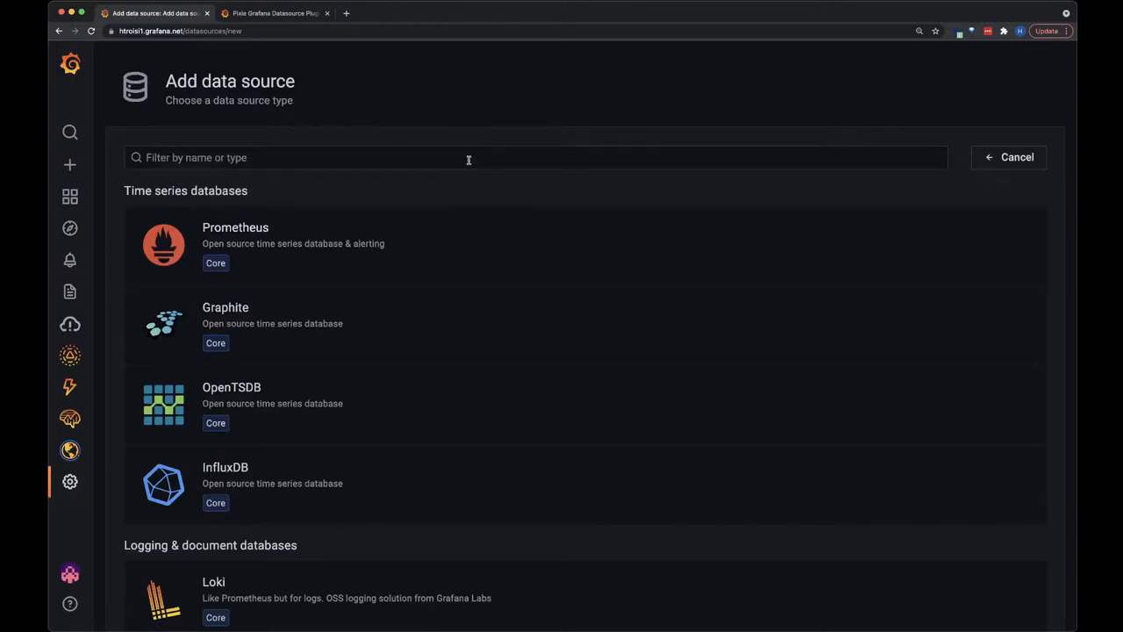
text(pixie)
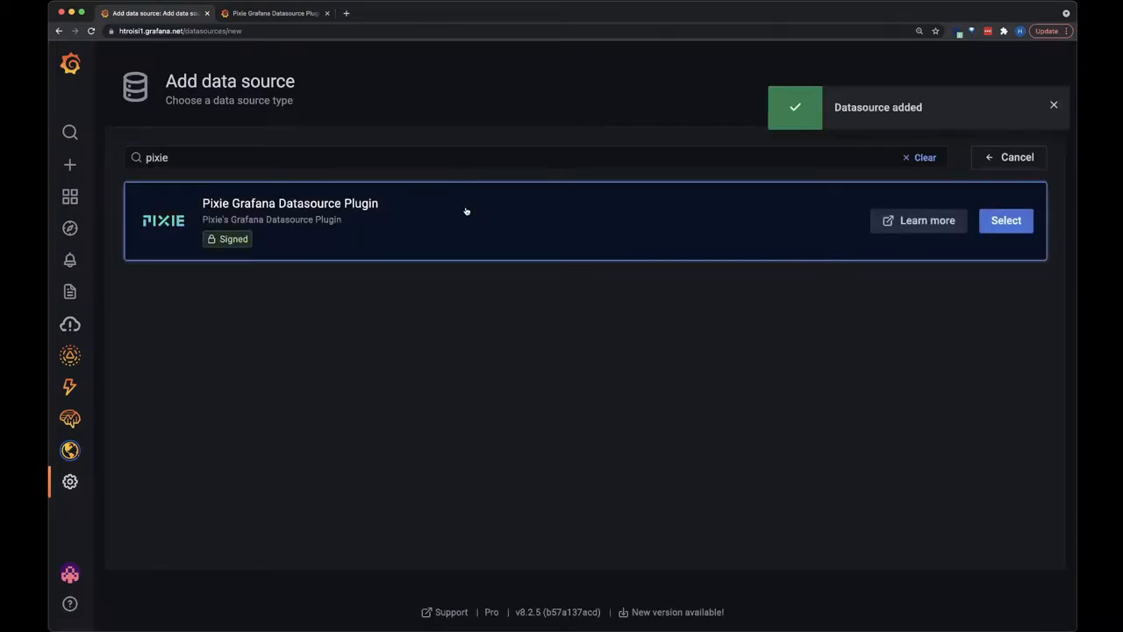
click(1004, 220)
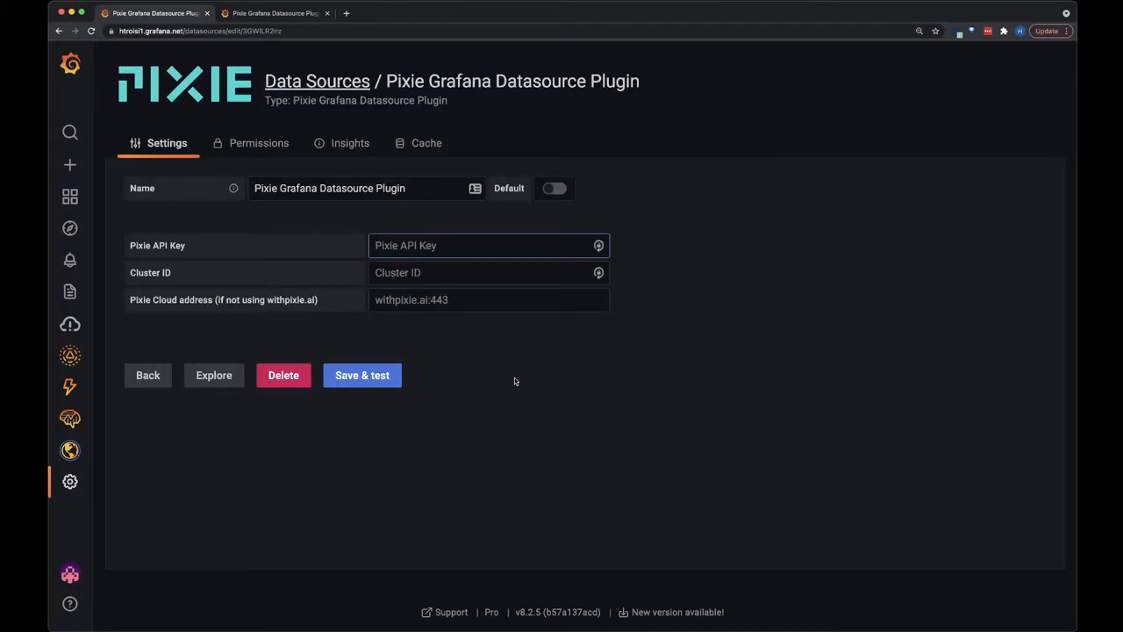
click(468, 245)
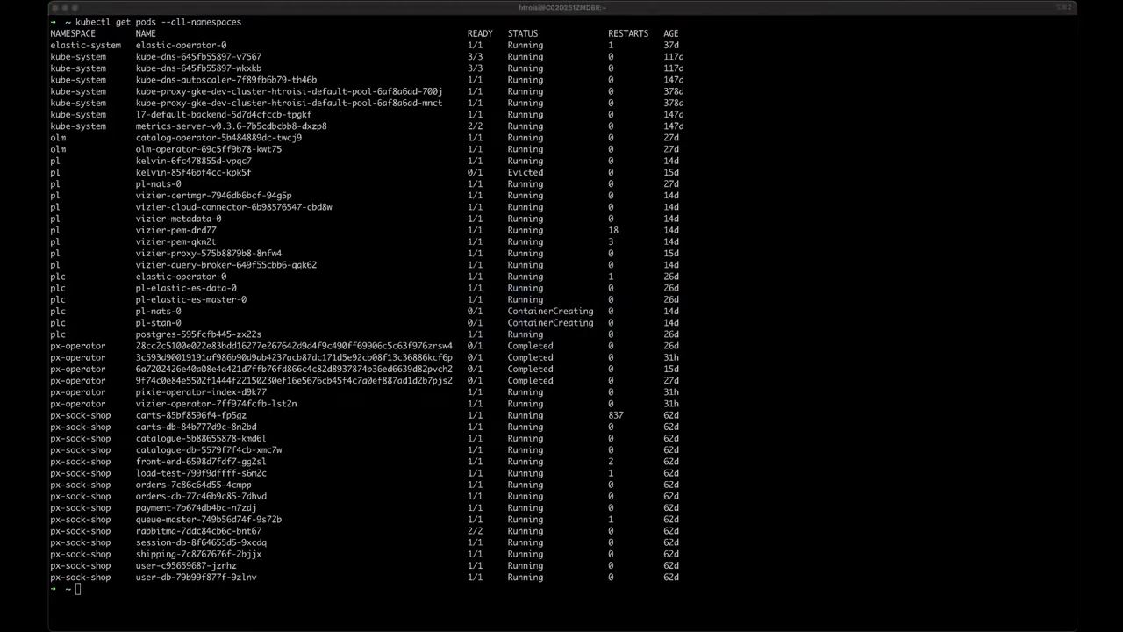
Run 'px api-key create' and paste the generated key into the Pixie API Key field.
text(px)
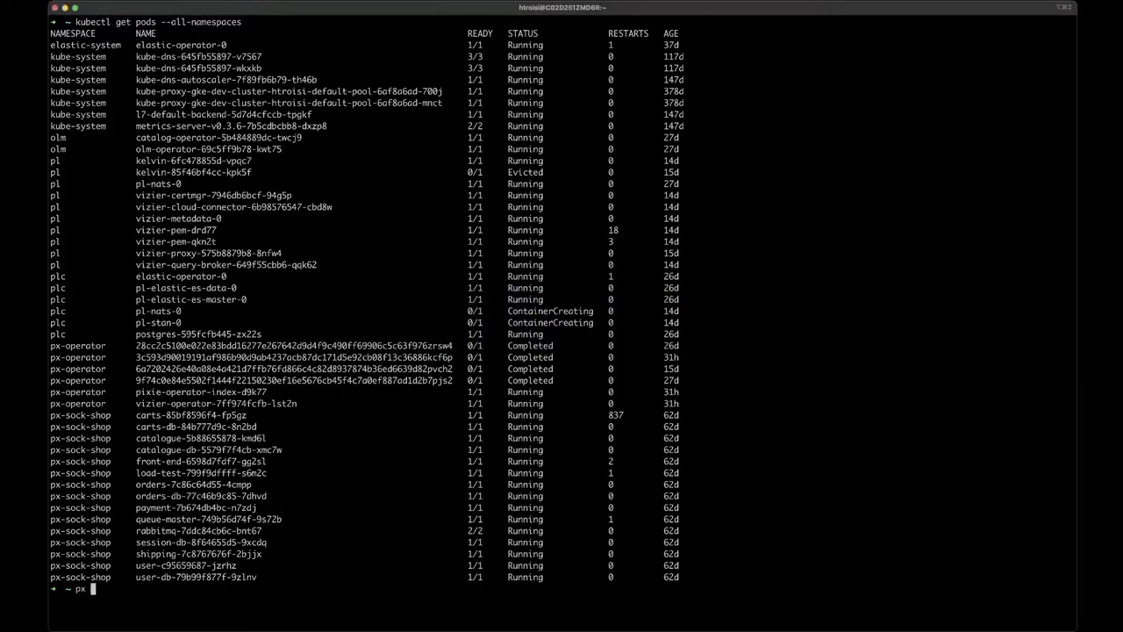
text(api-key)
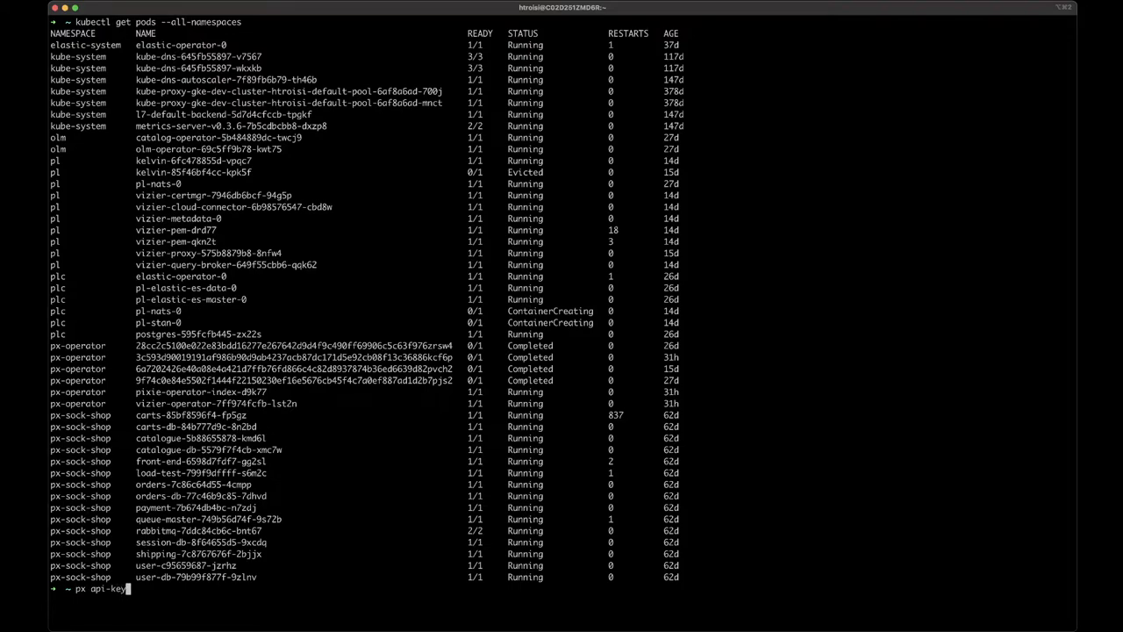
text(create)
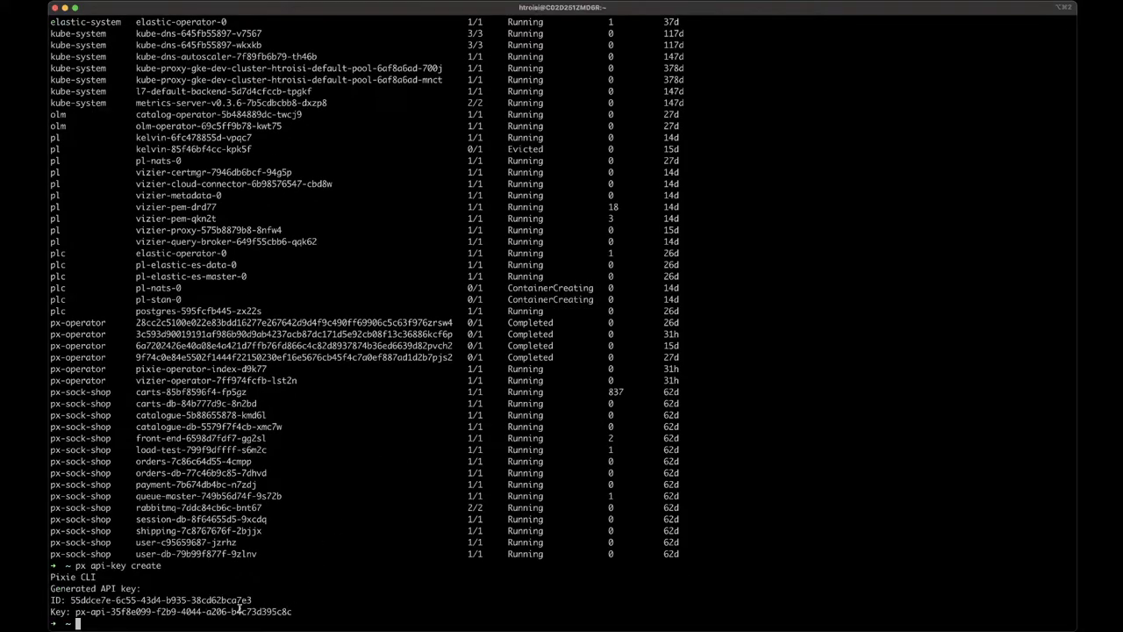
double_click(49, 610)
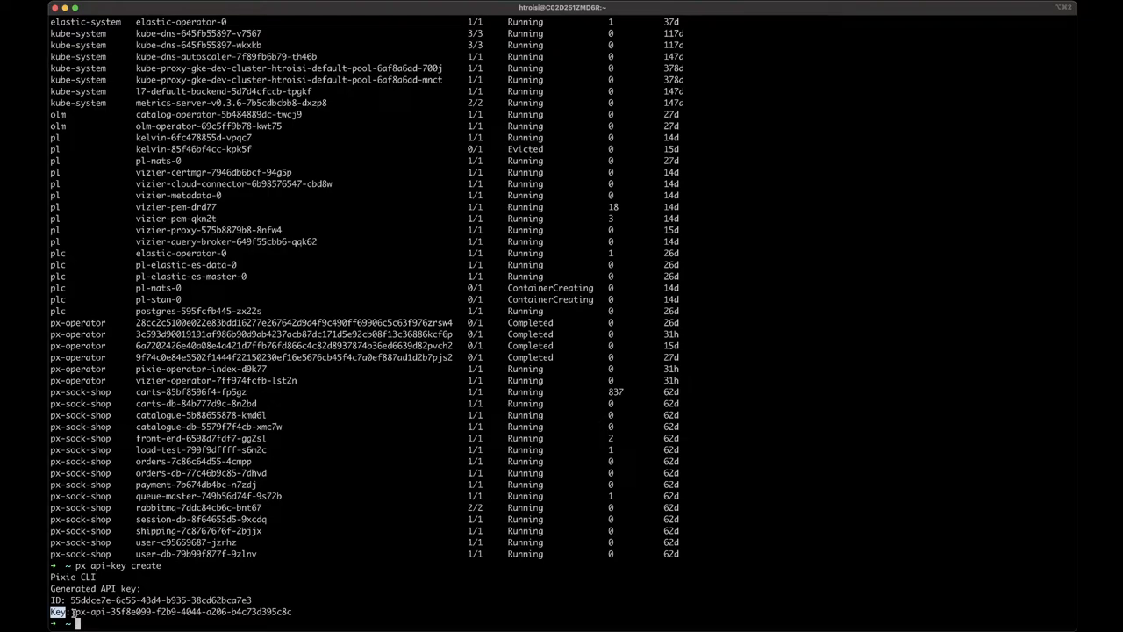
double_click(175, 607)
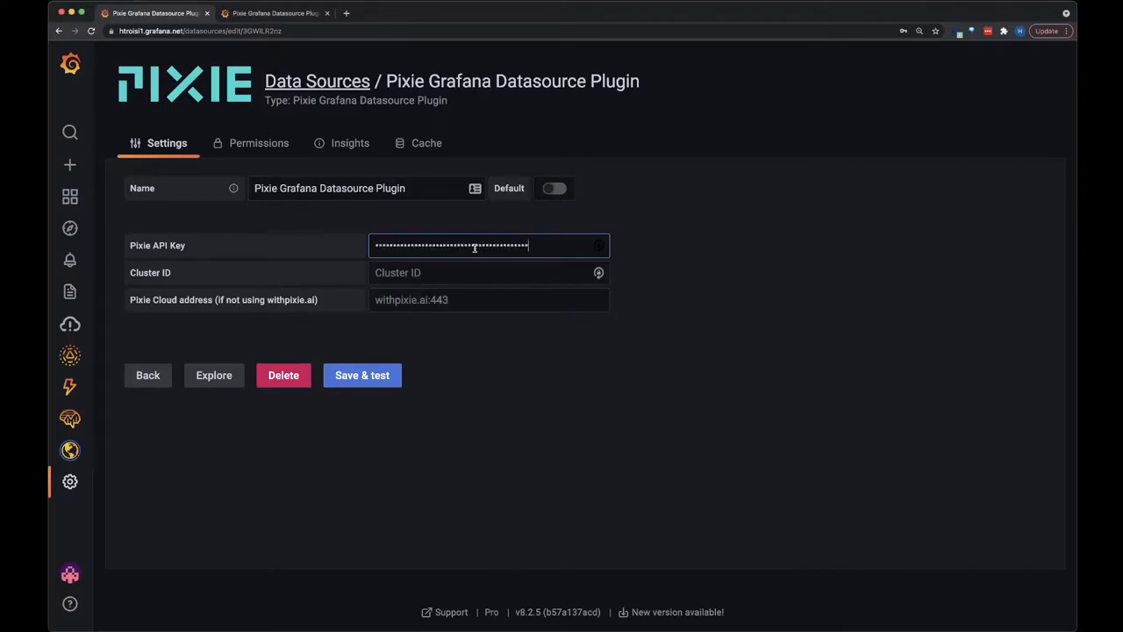
click(478, 272)
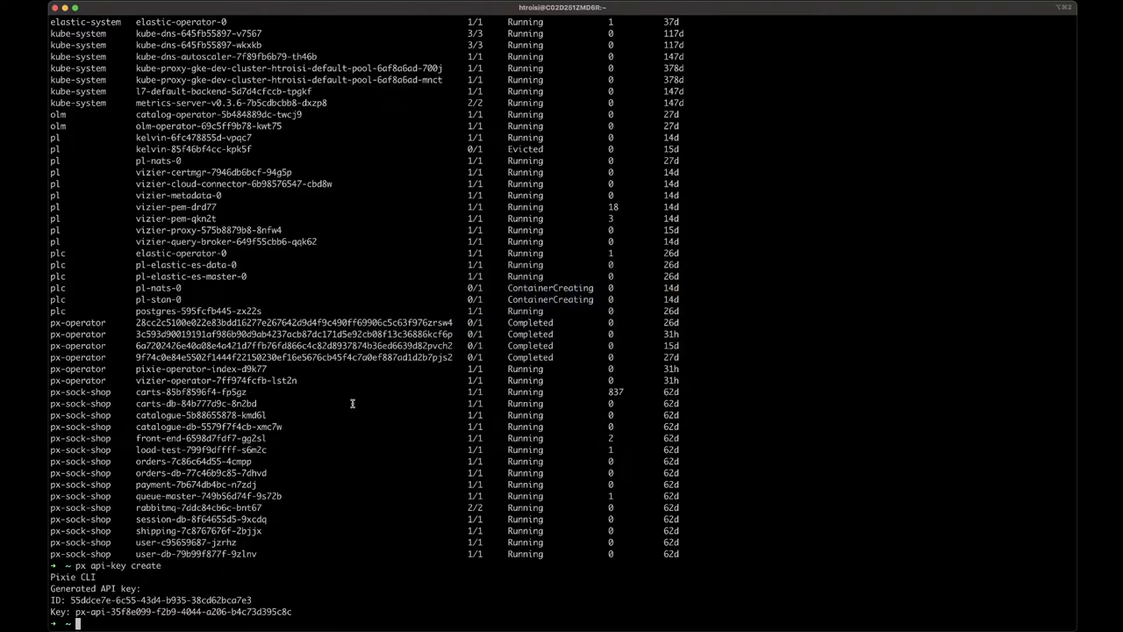
Run 'px get viziers' and select the healthy cluster's ID in the output.
text(p)
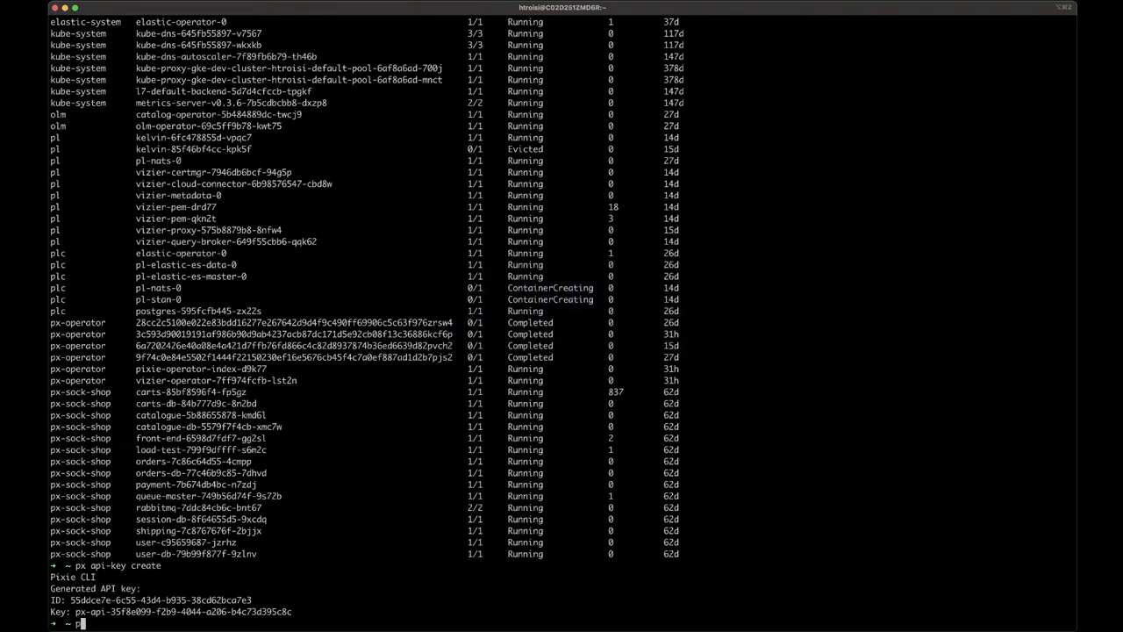
text(px get viziers | head -2)
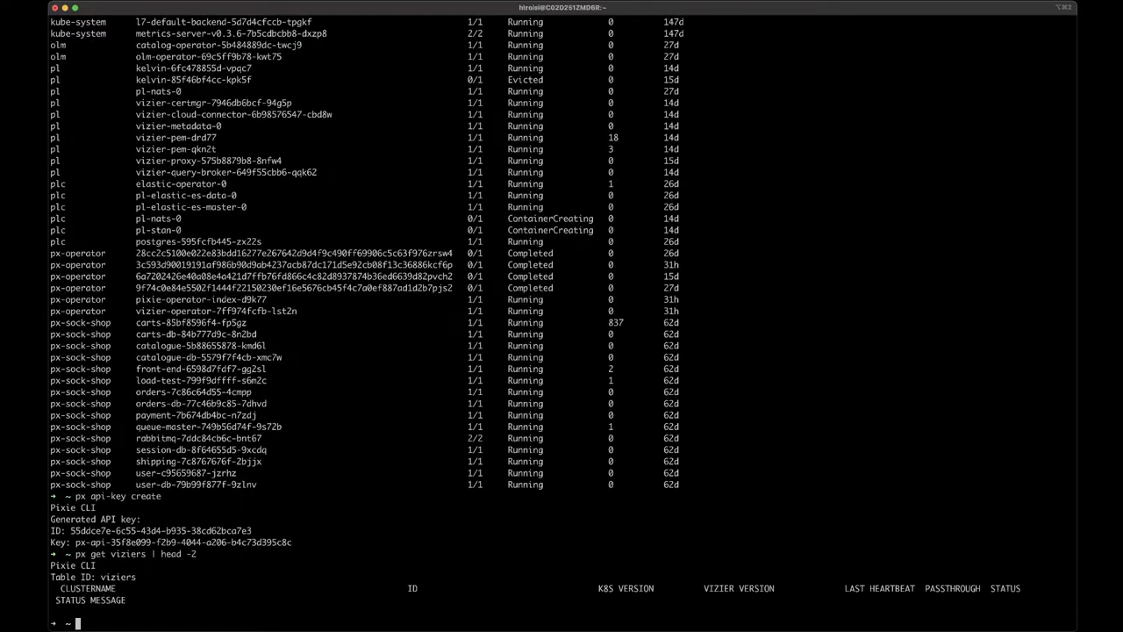
text(px get)
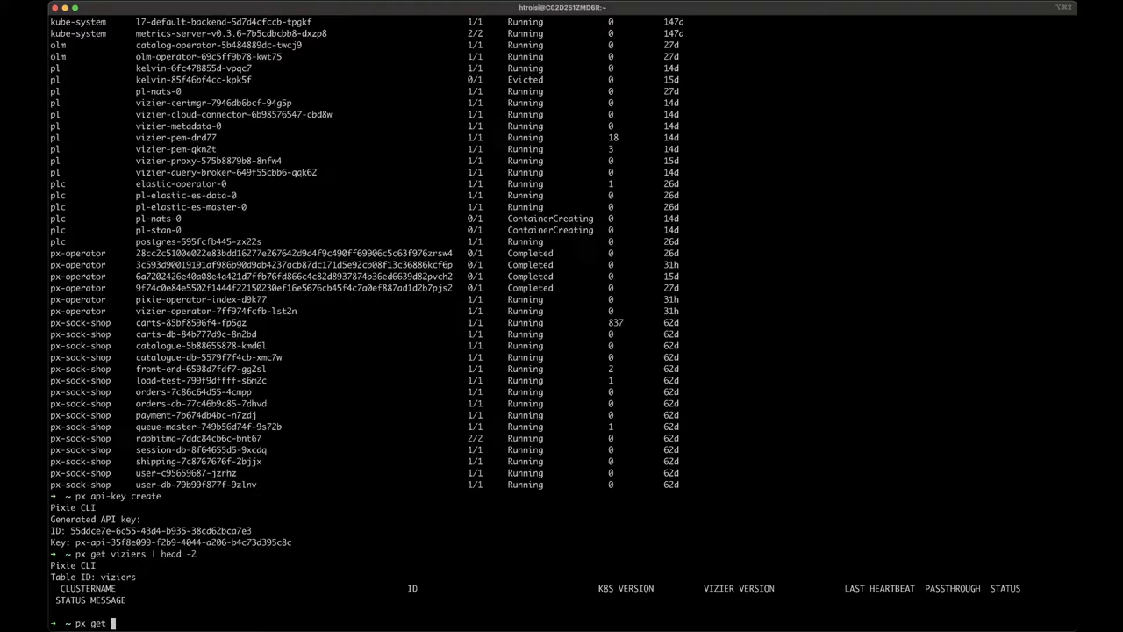
text(viziers | grep htroisi | grep CS_HEALTHY)
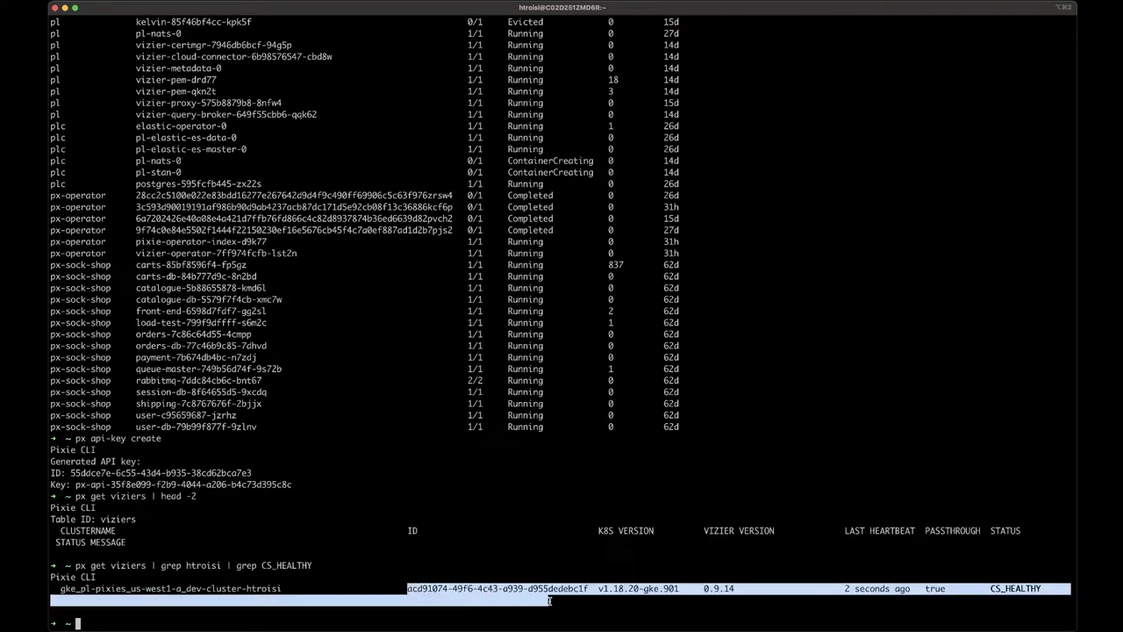
drag(407, 588, 590, 588)
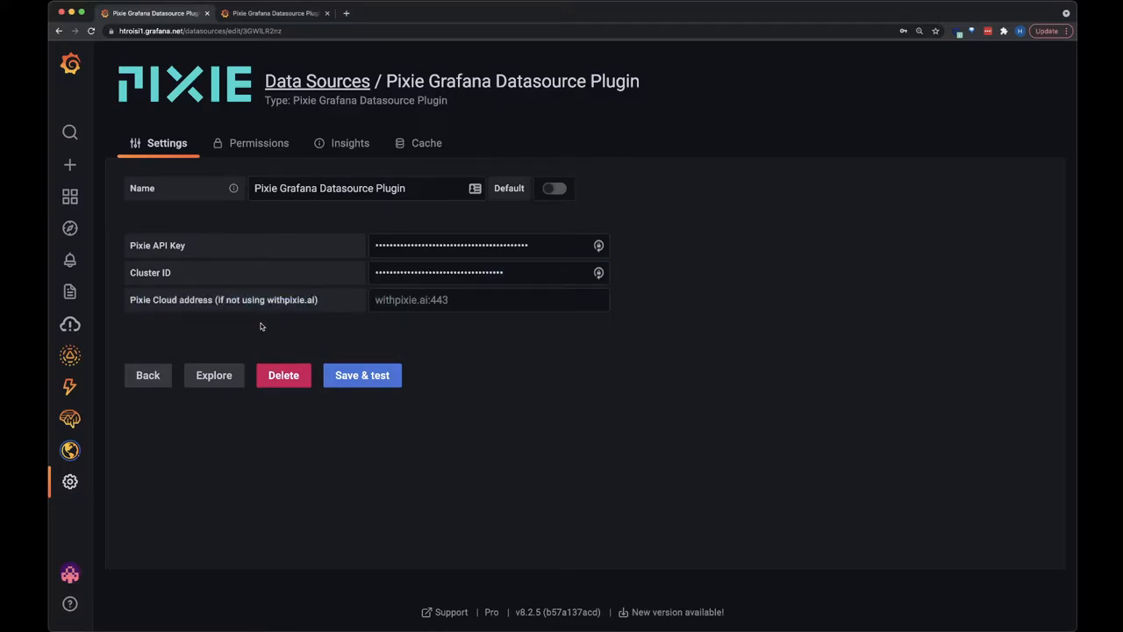
mouse_move(268, 344)
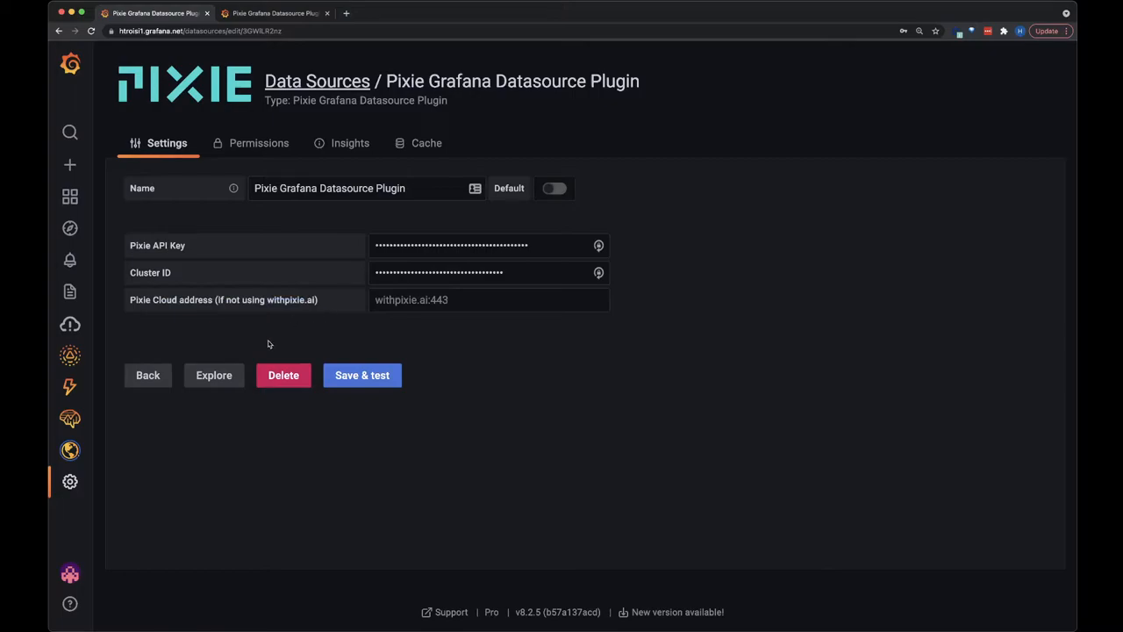
Save & test the Pixie data source, then bring up the + Create menu.
click(362, 376)
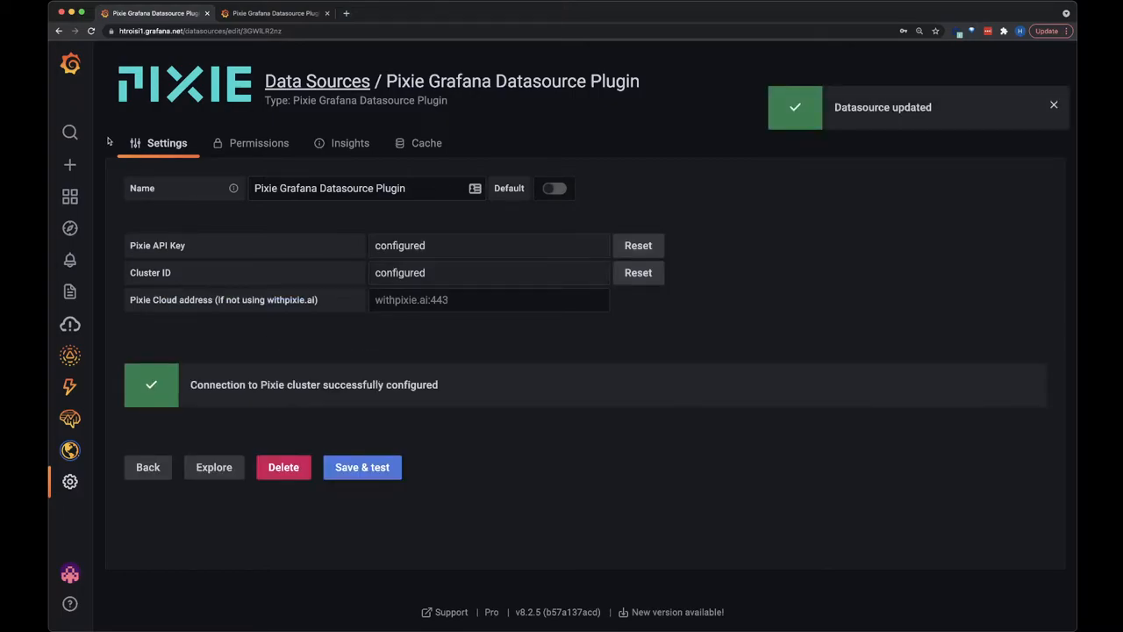
click(69, 164)
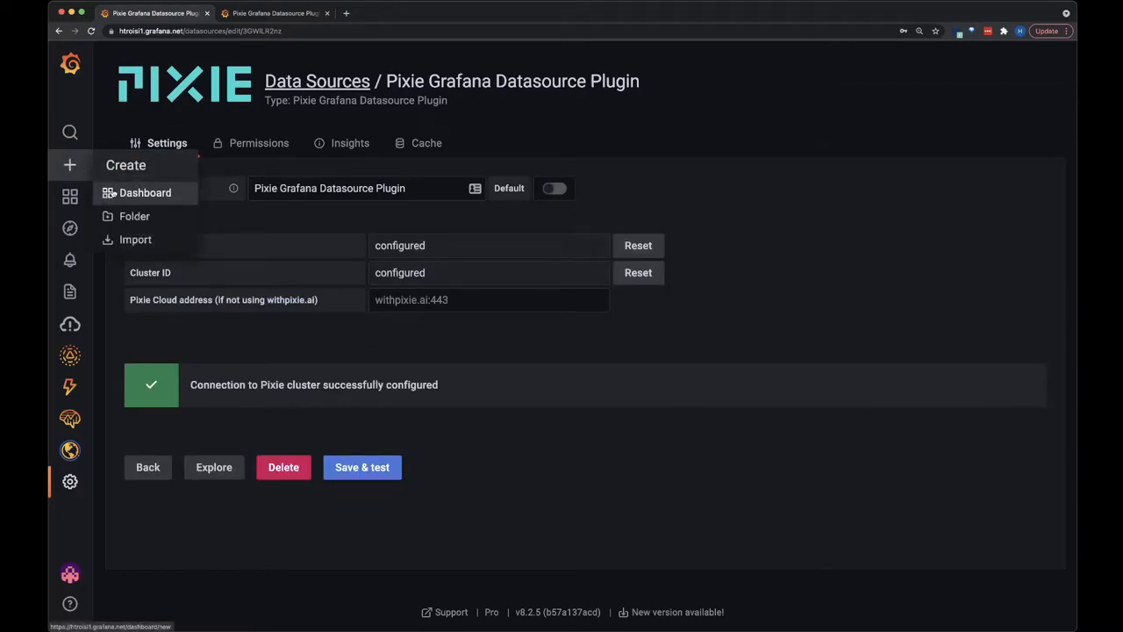
Create a dashboard with an empty panel using the Pixie Grafana Datasource Plugin as data source.
click(145, 192)
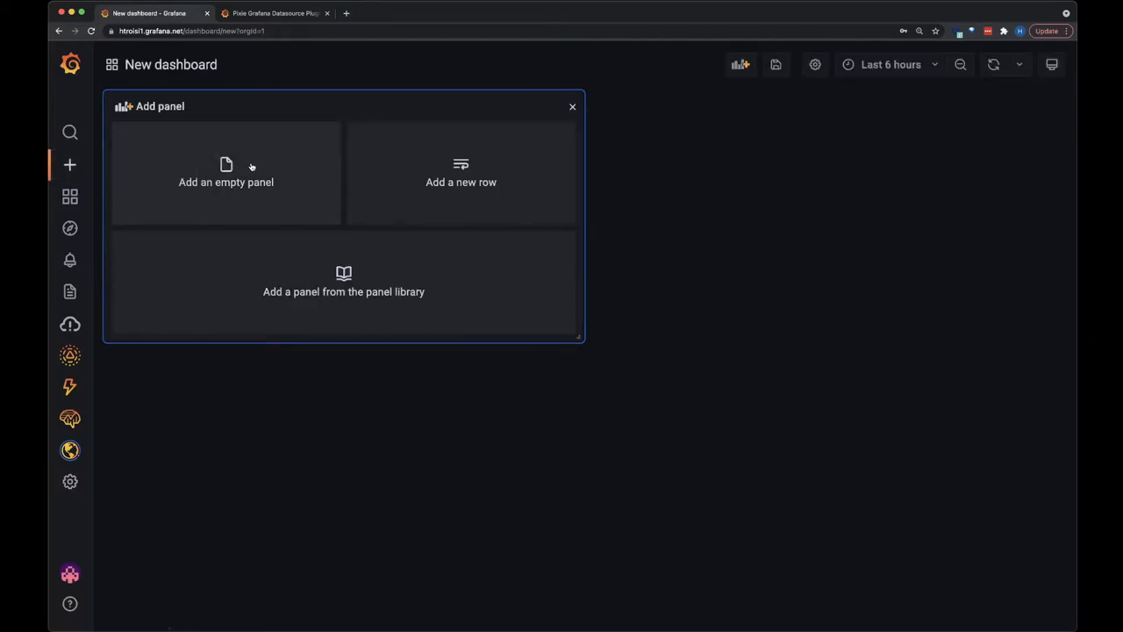
click(225, 173)
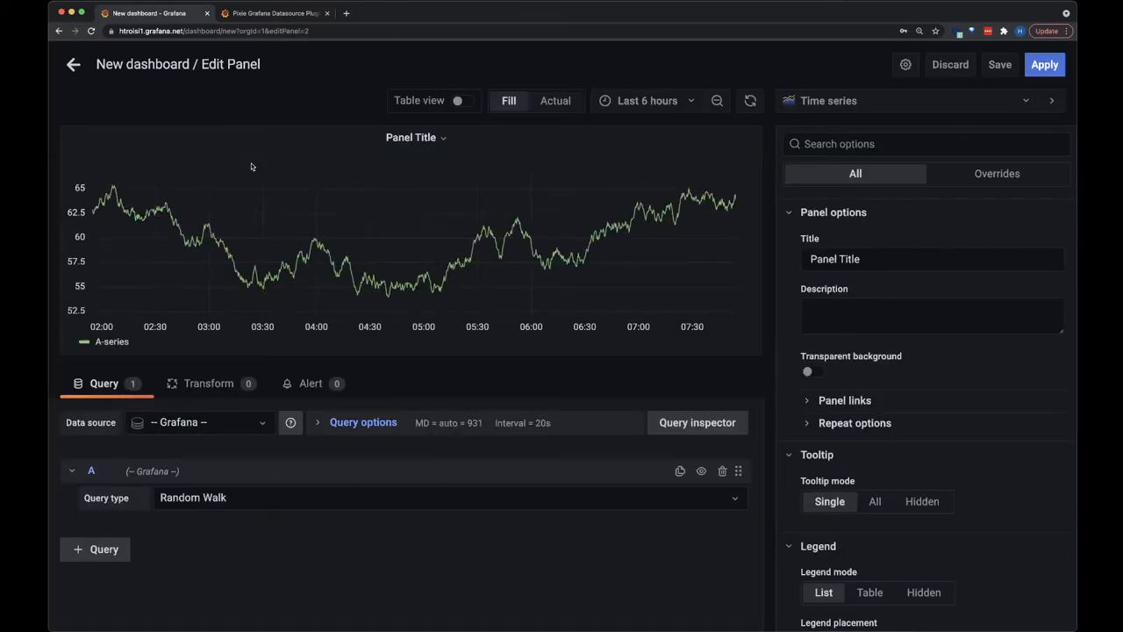
click(199, 422)
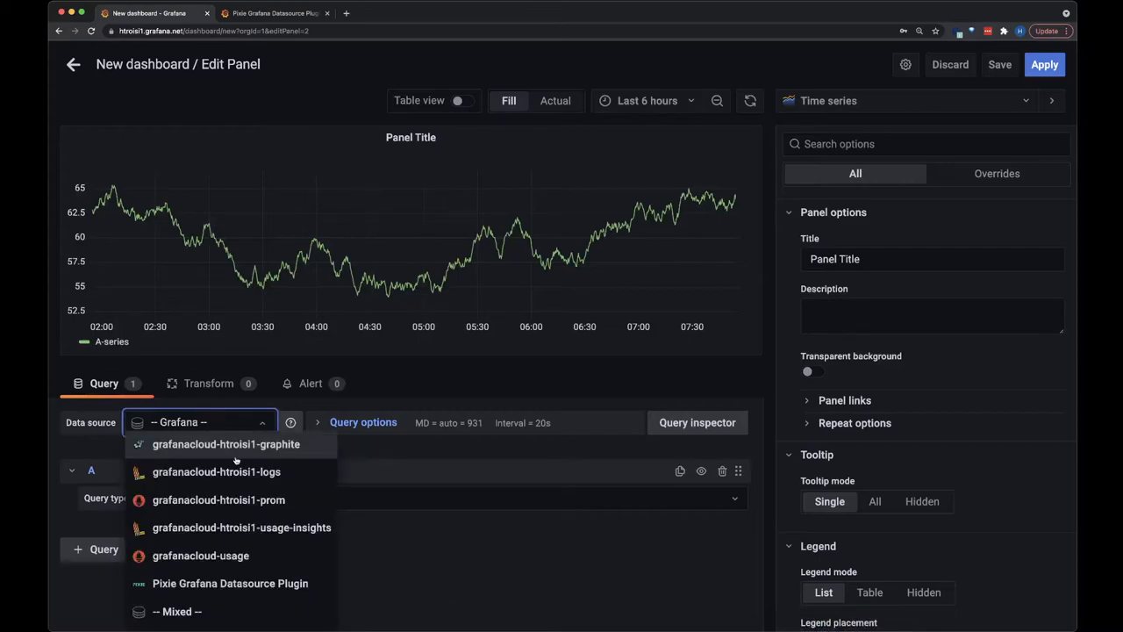
click(231, 583)
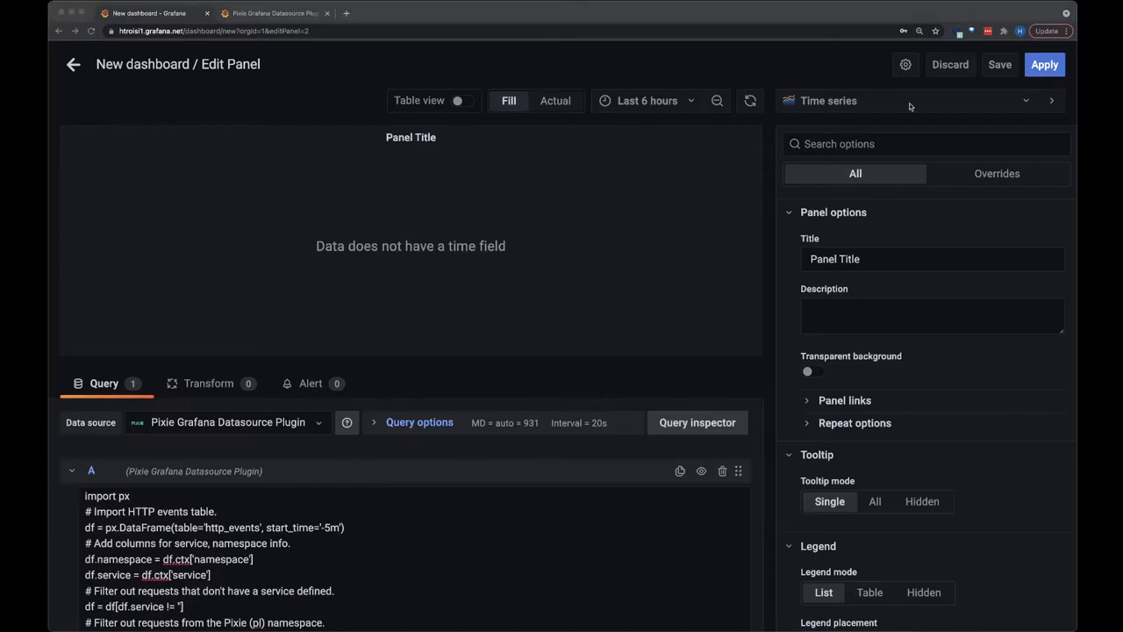
Search 'bar' for the Bar chart visualization and set its orientation to Horizontal.
text(bar)
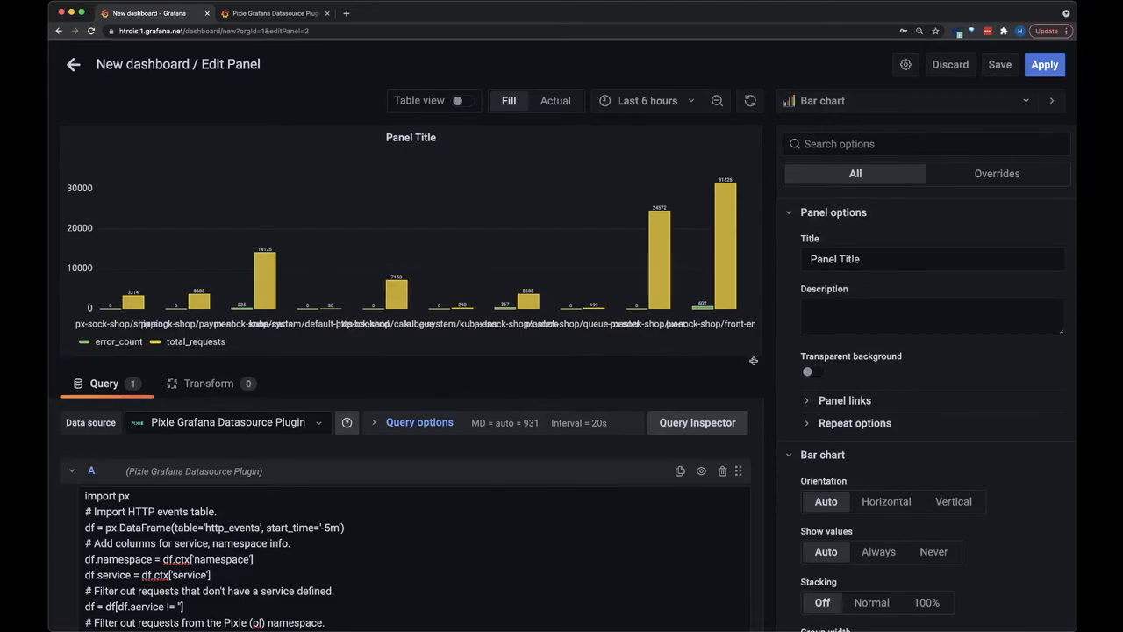
click(886, 501)
text(__time_from)
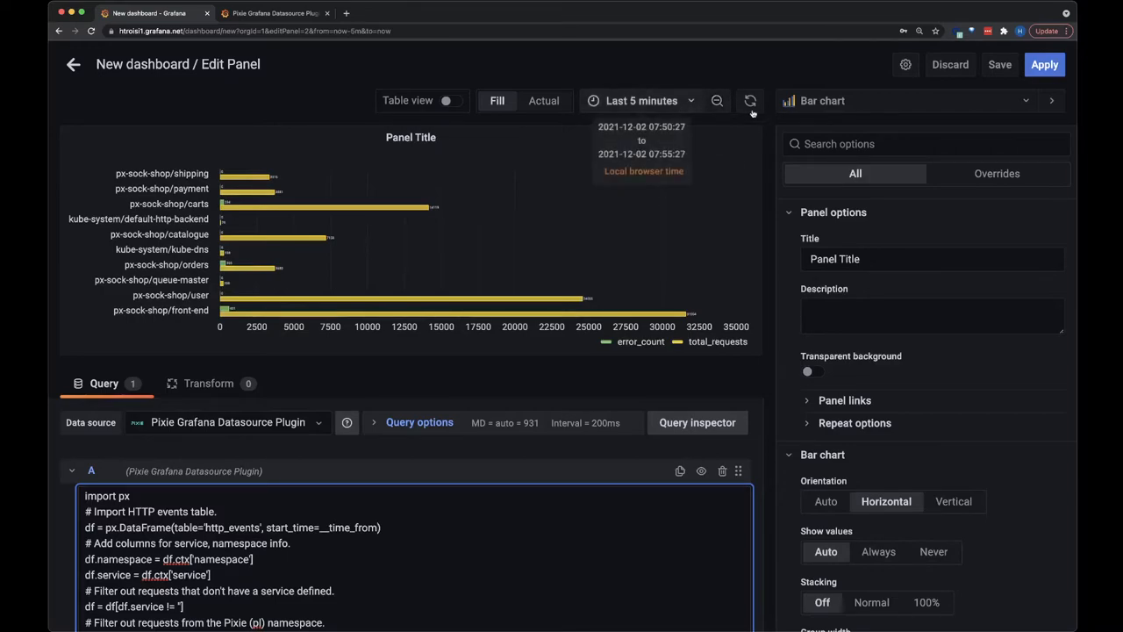
Refresh the query, switch the time range to Last 1 hour, then back again.
click(749, 100)
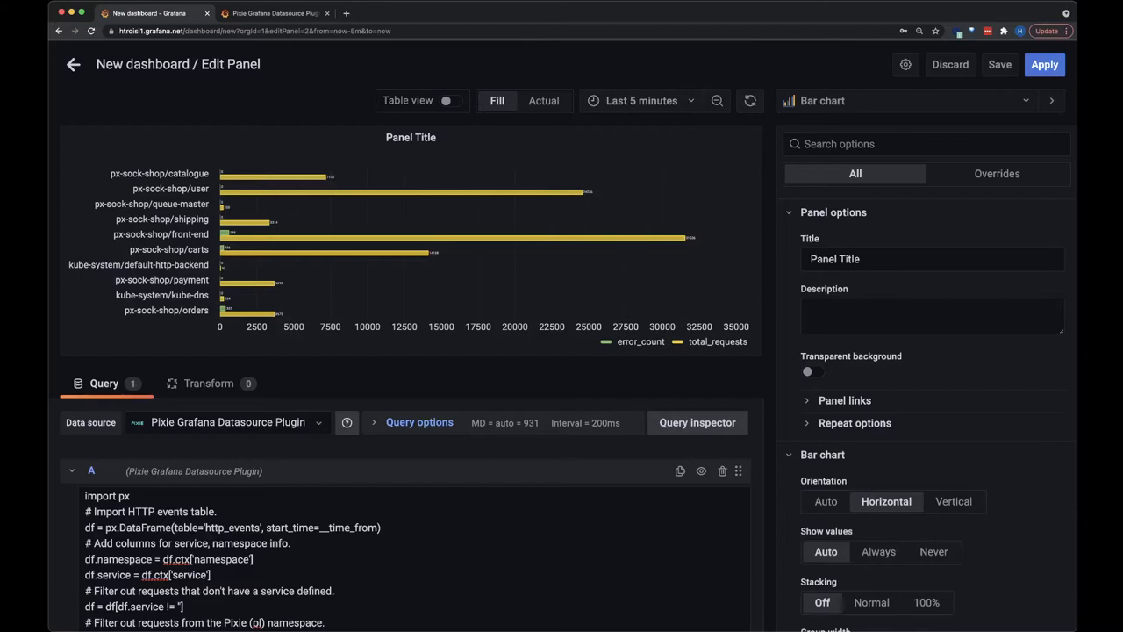
mouse_move(651, 81)
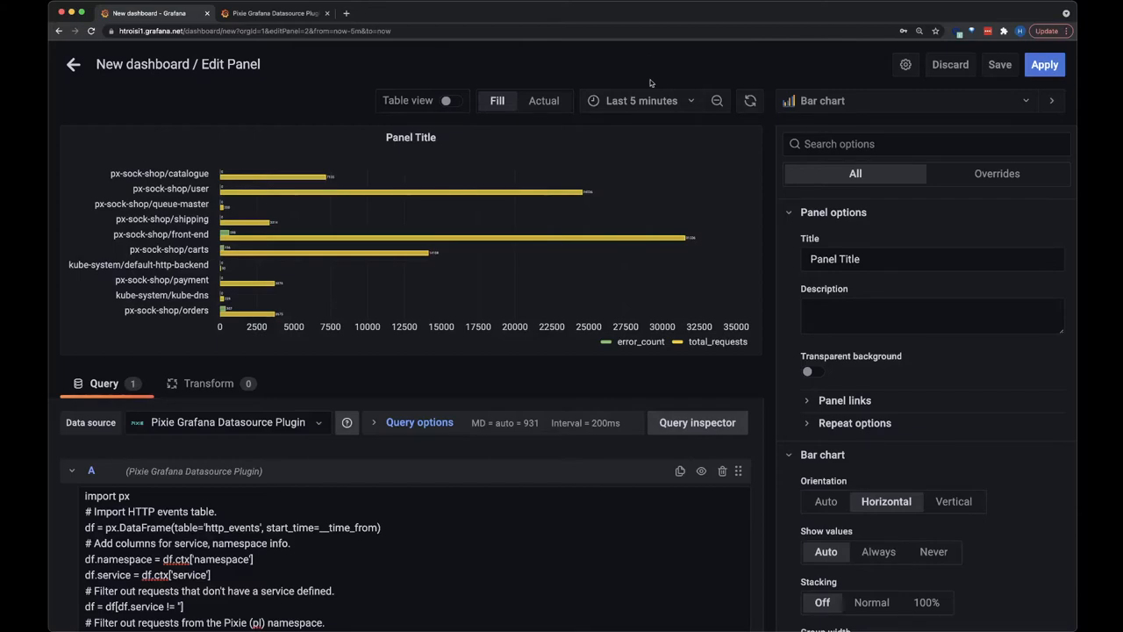
click(640, 100)
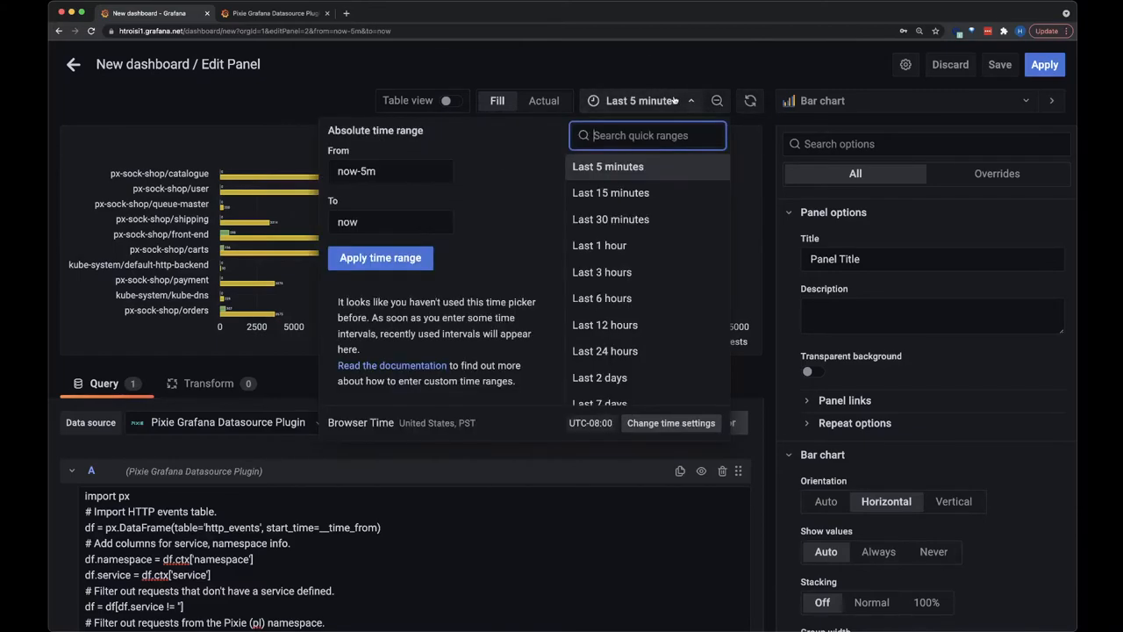
click(599, 246)
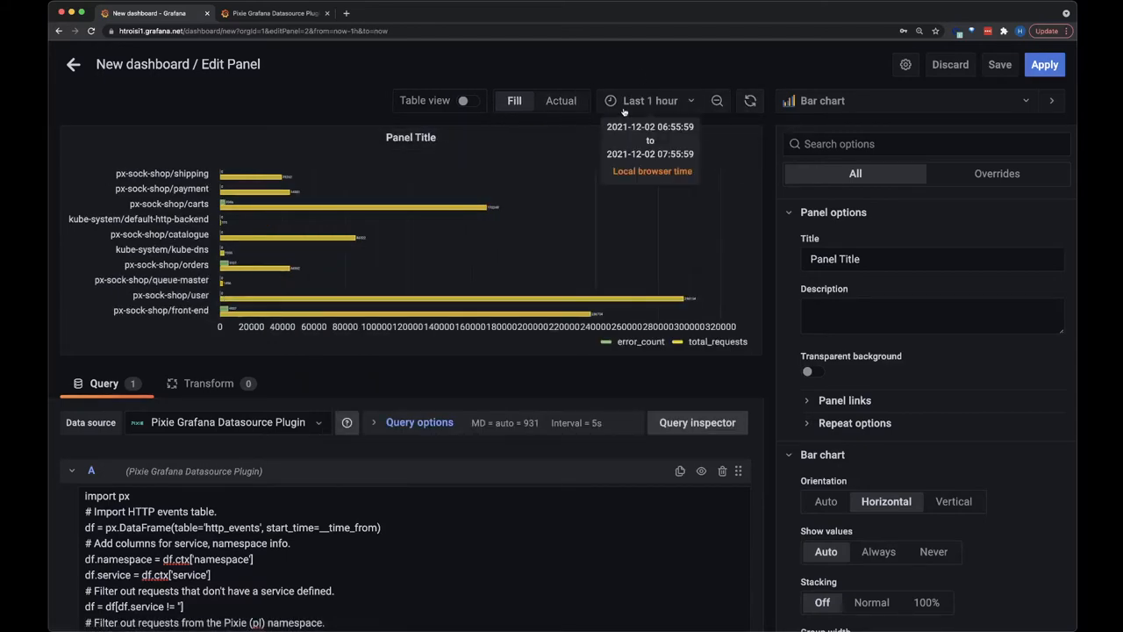
click(650, 100)
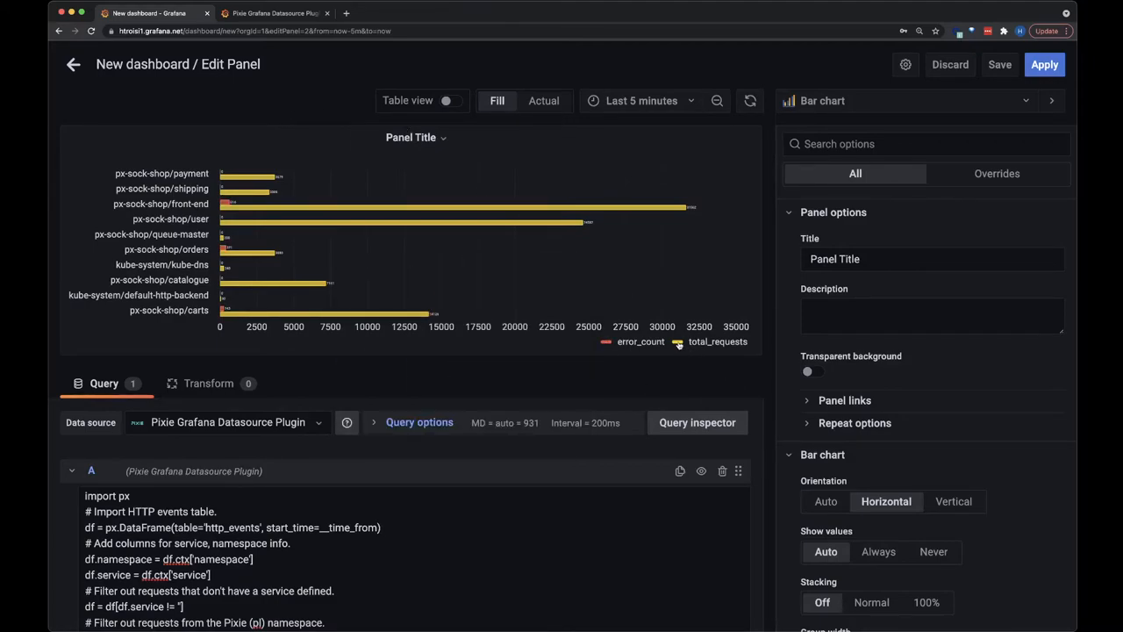
Colour the total_requests series blue and begin typing the panel title 'HTTP e'.
click(678, 341)
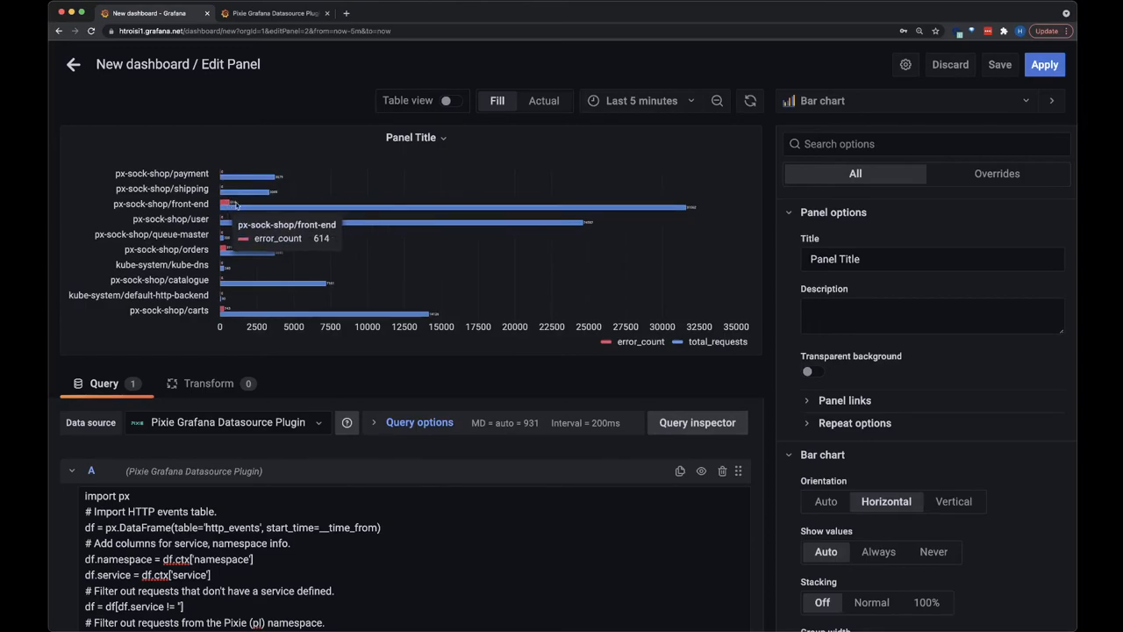
mouse_move(228, 258)
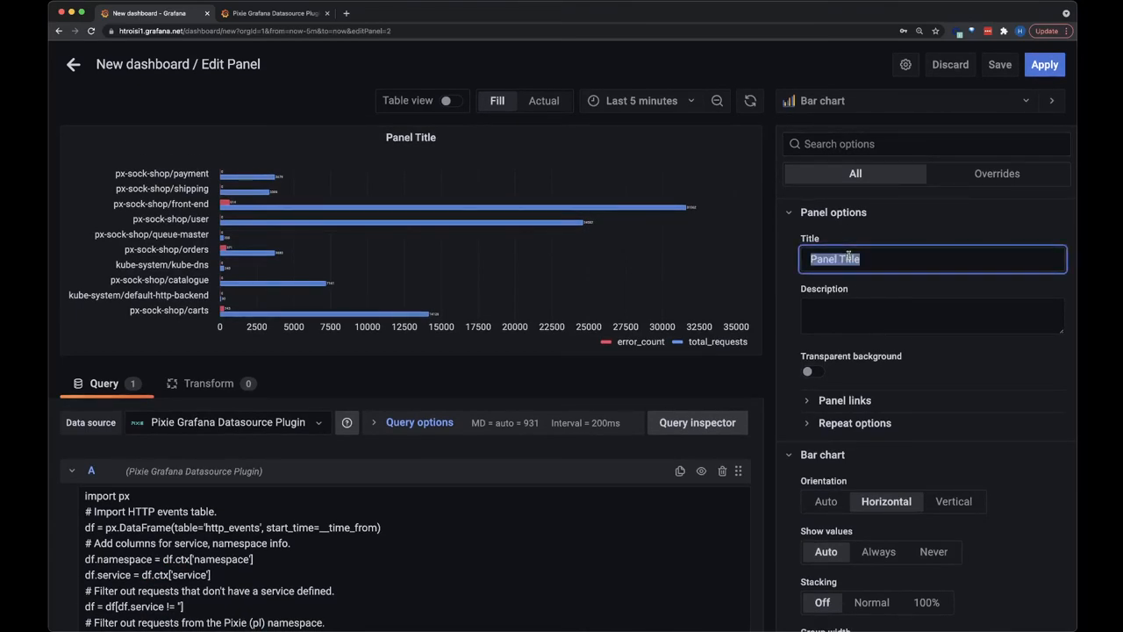
text(HTTP e)
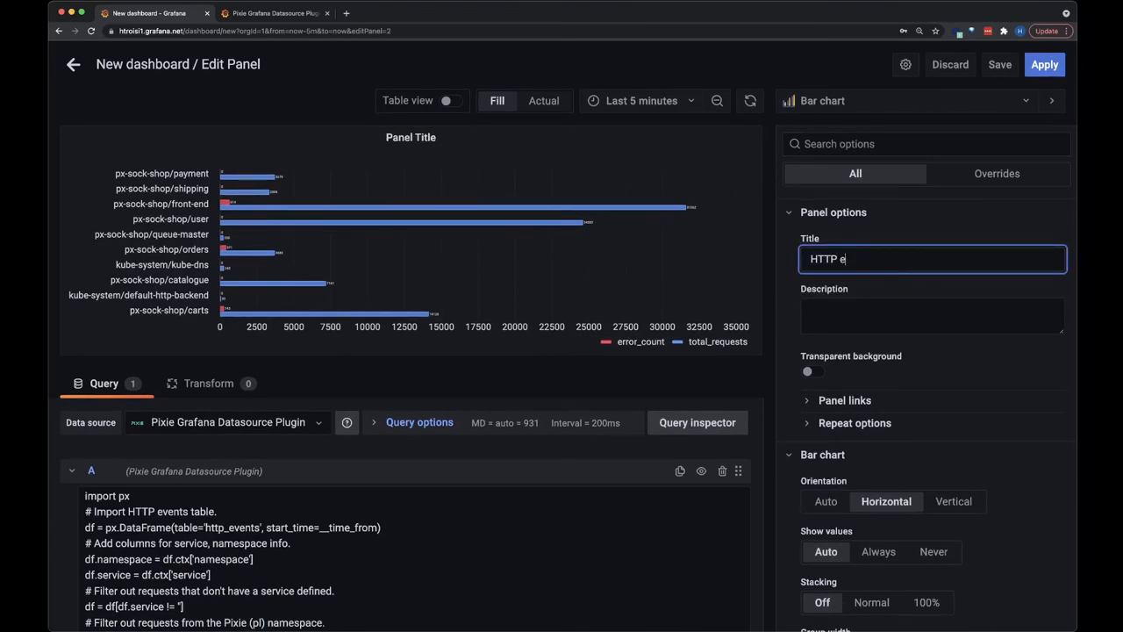